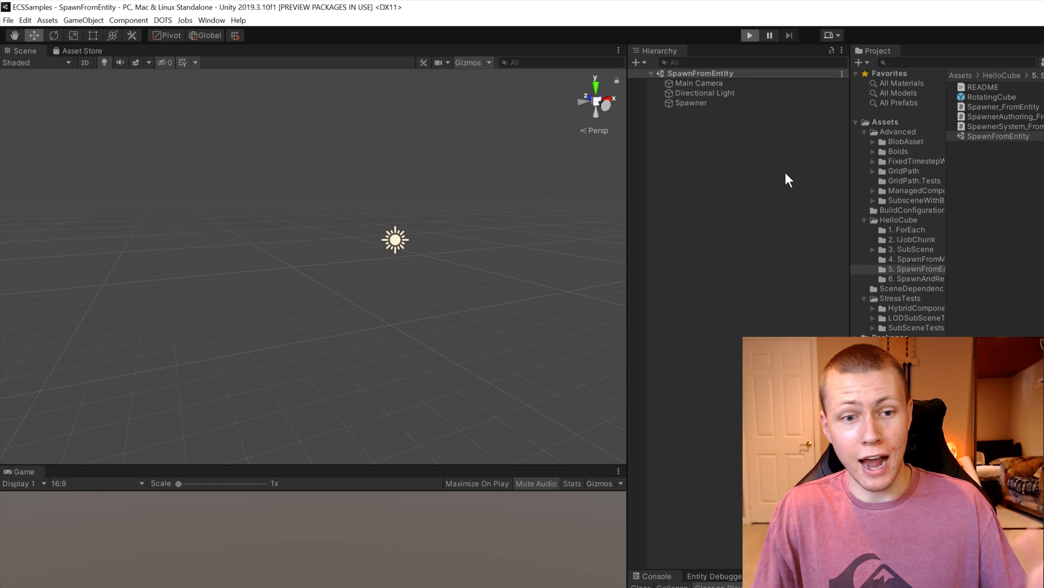
Tick Enter Play Mode Options (Experimental) in the Editor section of Project Settings
click(748, 35)
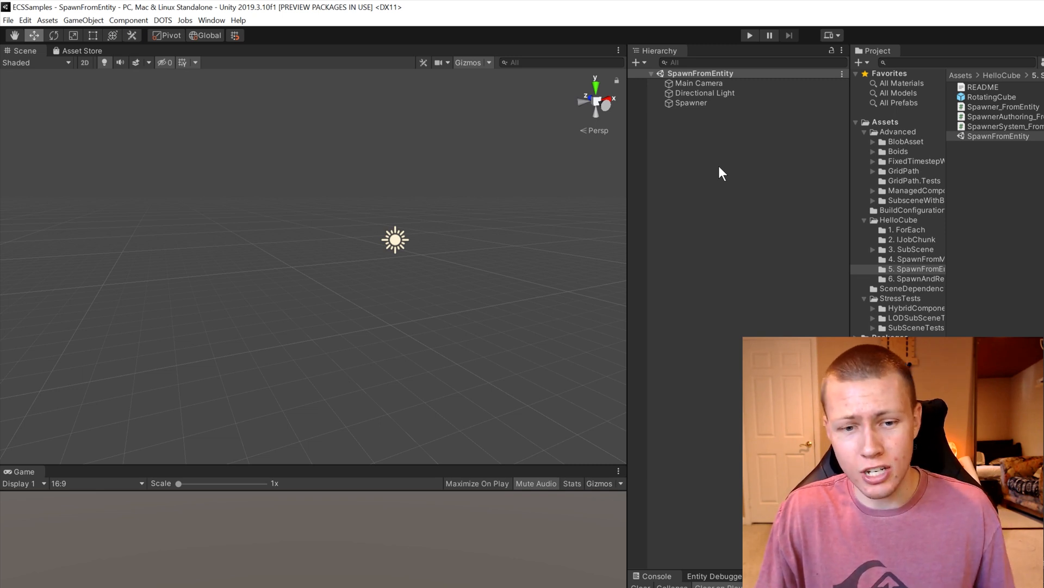
mouse_move(127, 172)
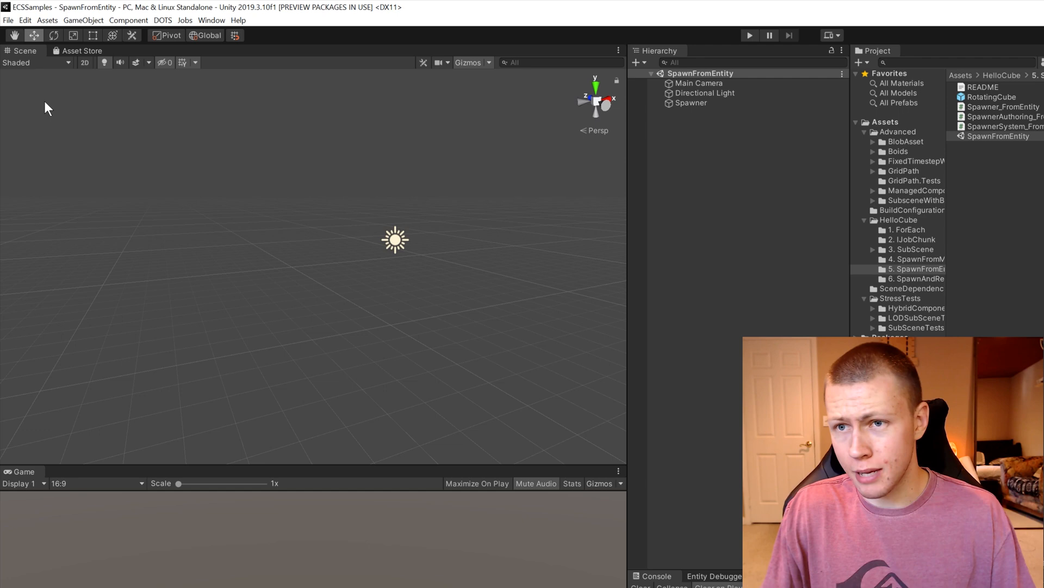
click(24, 20)
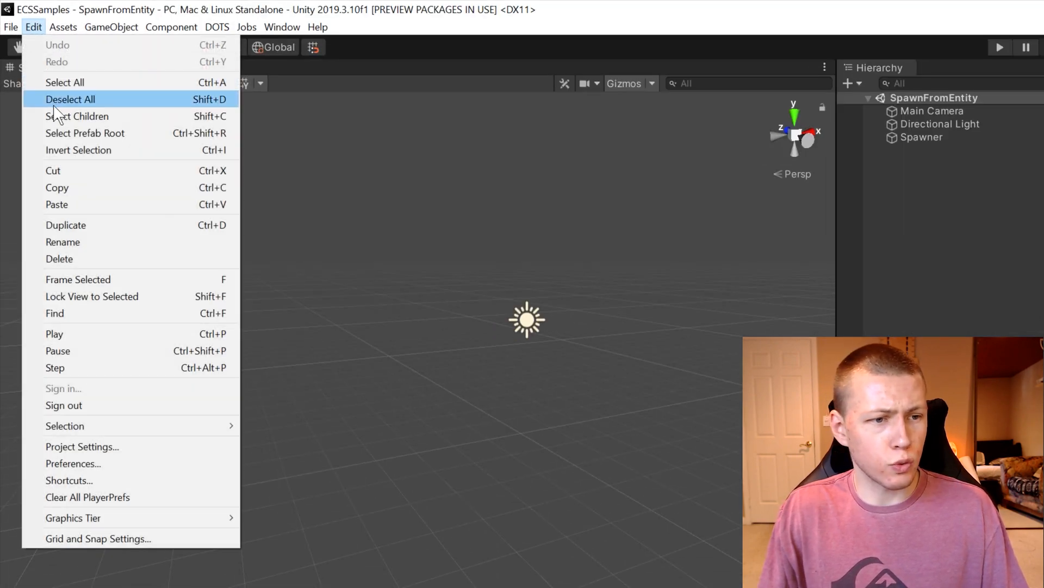
mouse_move(114, 446)
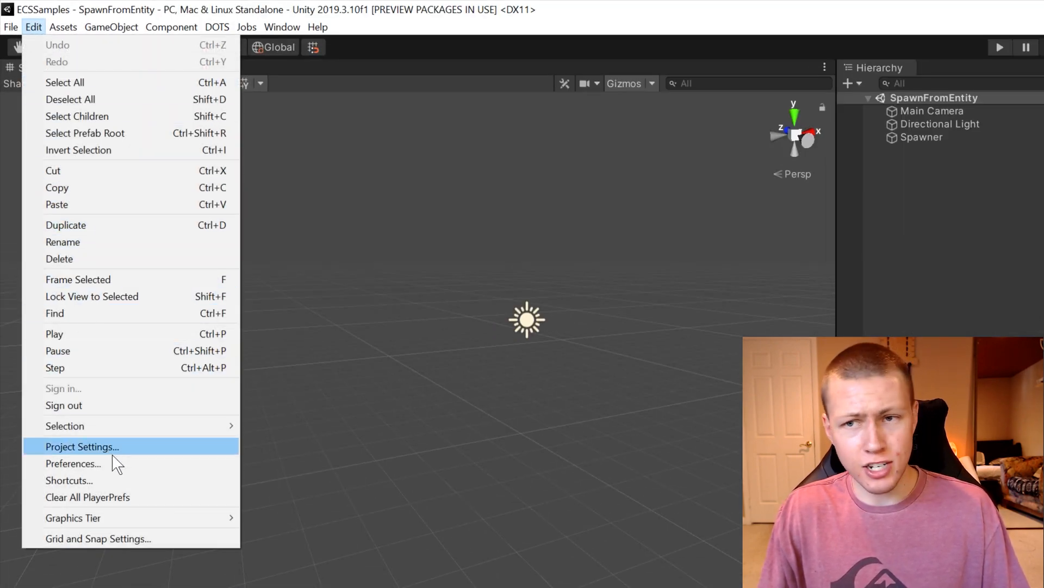
click(83, 446)
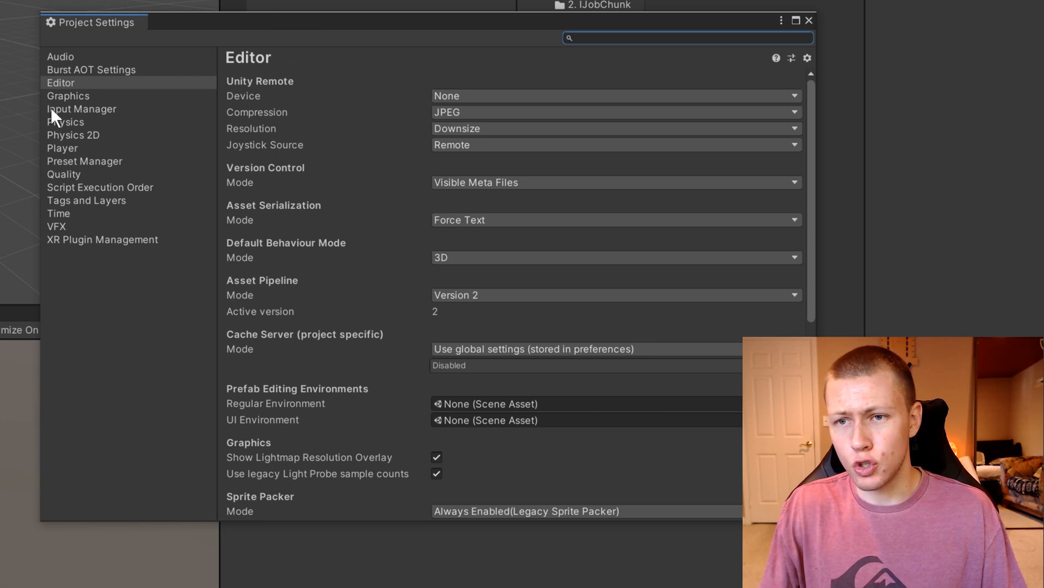
click(60, 82)
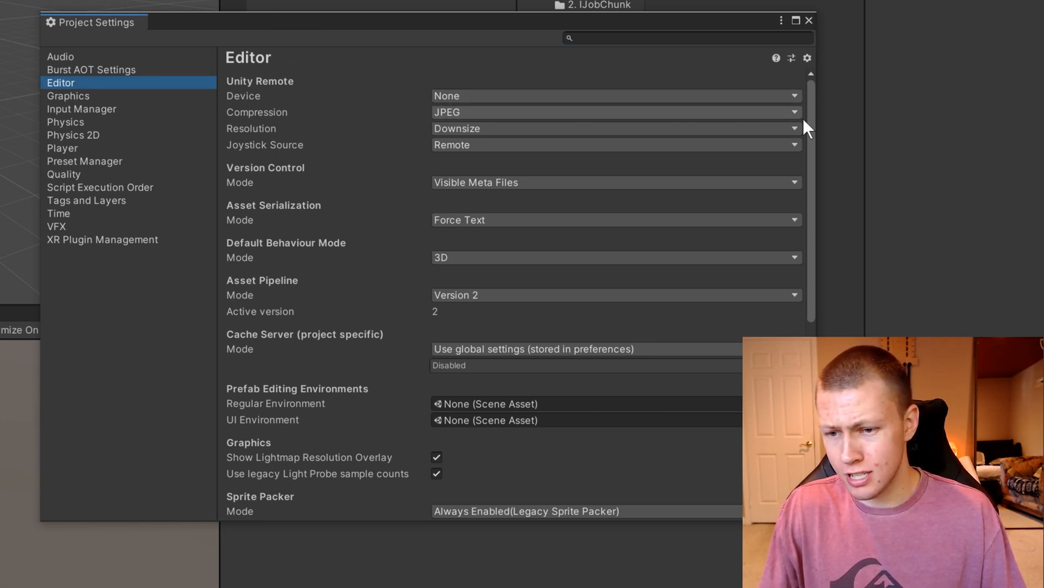
scroll(down, 3)
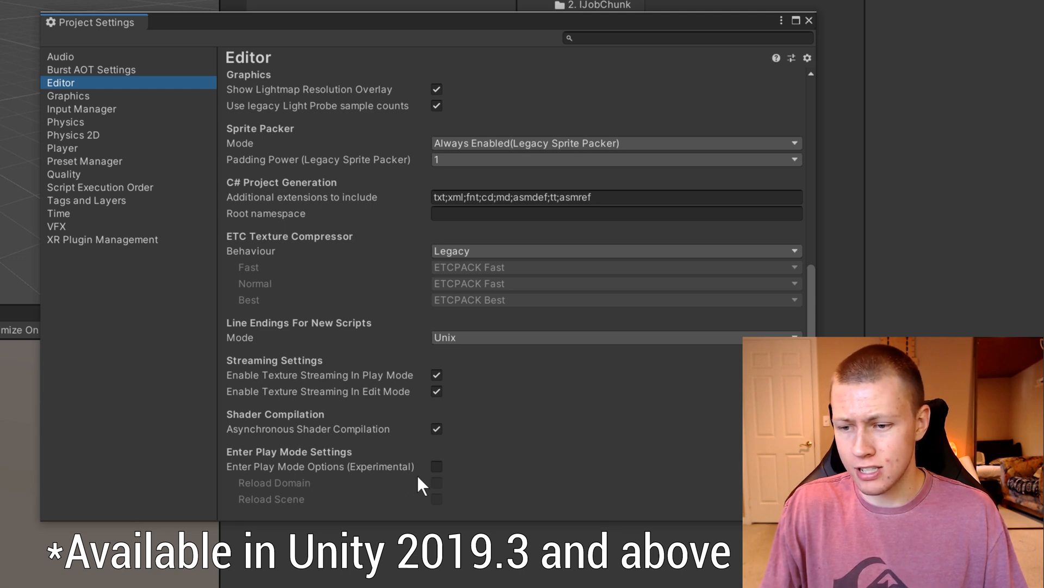
click(436, 466)
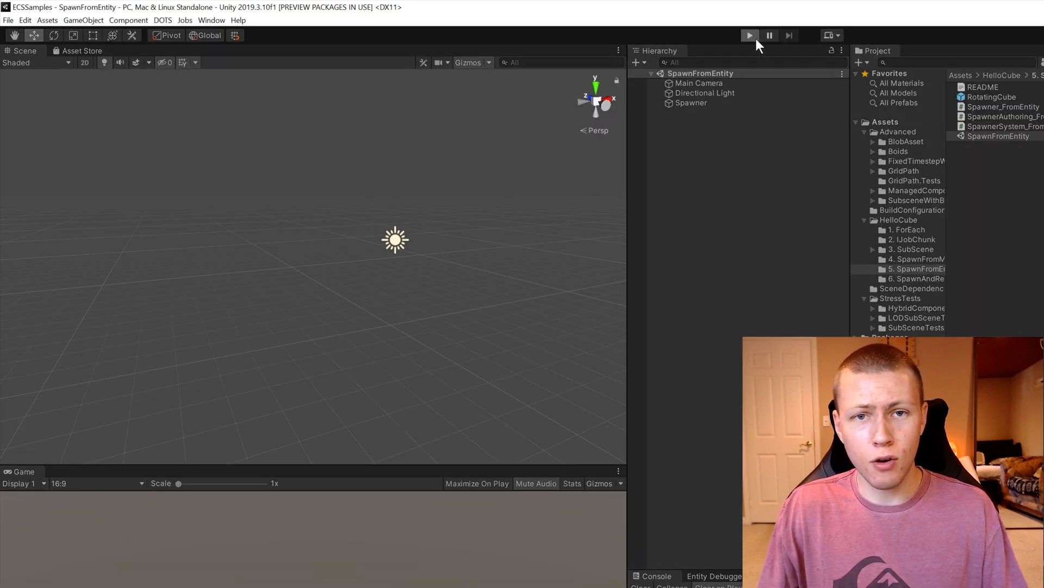
Play the SpawnFromEntity scene, stop it, then play again to test startup speed
click(749, 35)
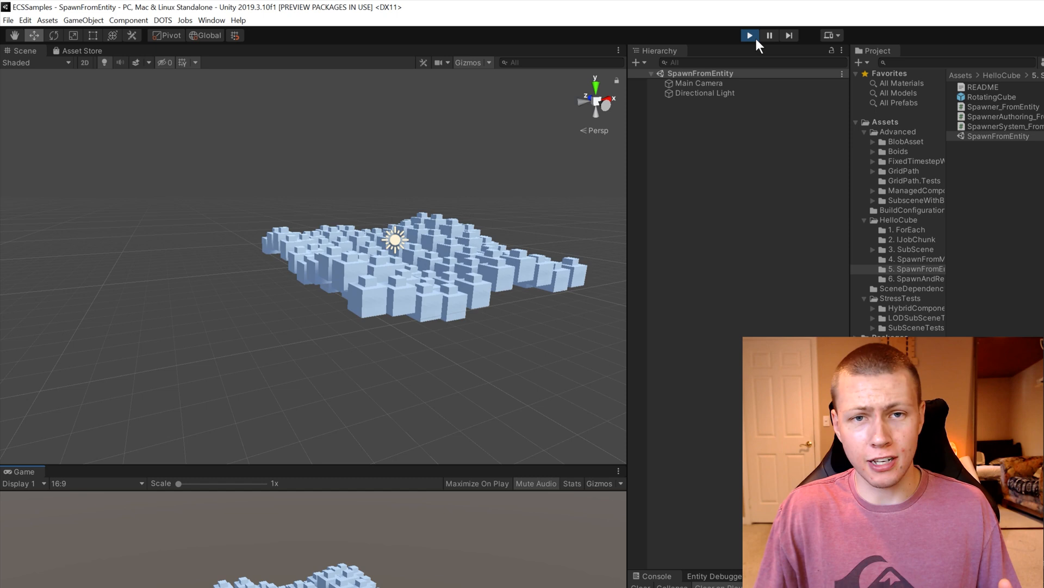
click(748, 35)
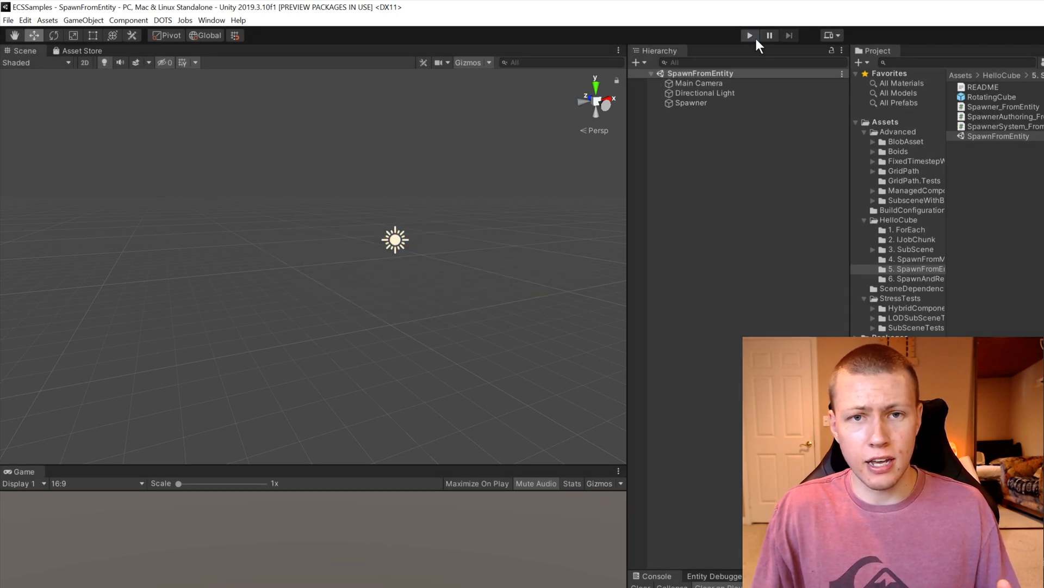
click(749, 35)
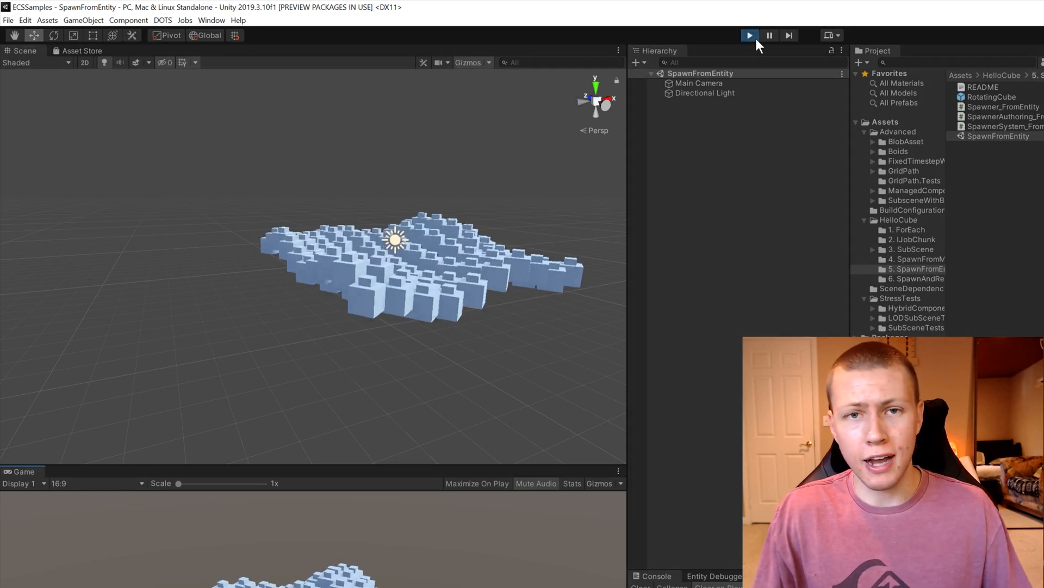